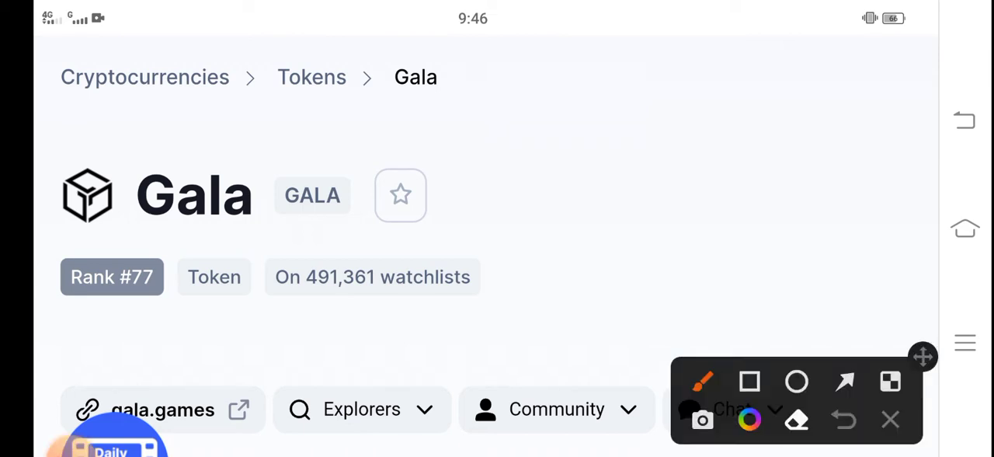
# Step: Move down Gala's page past its rank, $0.141 price and daily range to the $354,829,502 Volume (24h)
pyautogui.click(843, 382)
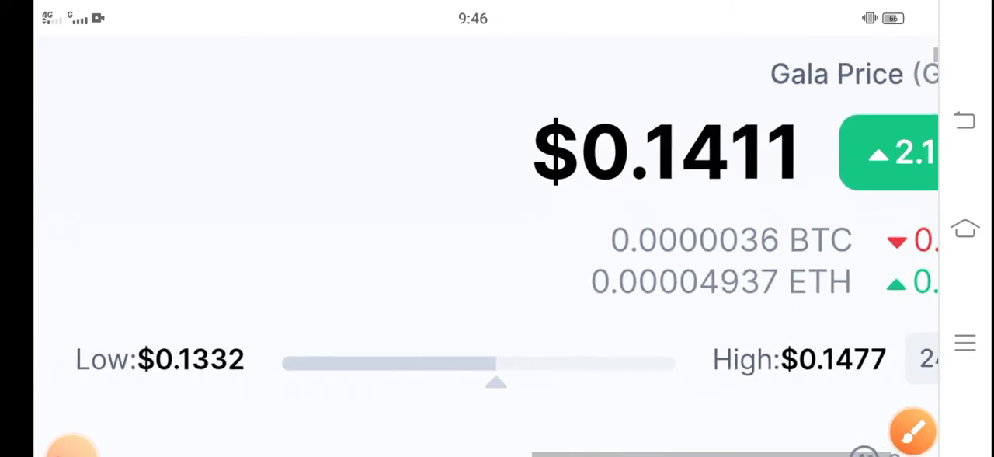
pyautogui.click(913, 430)
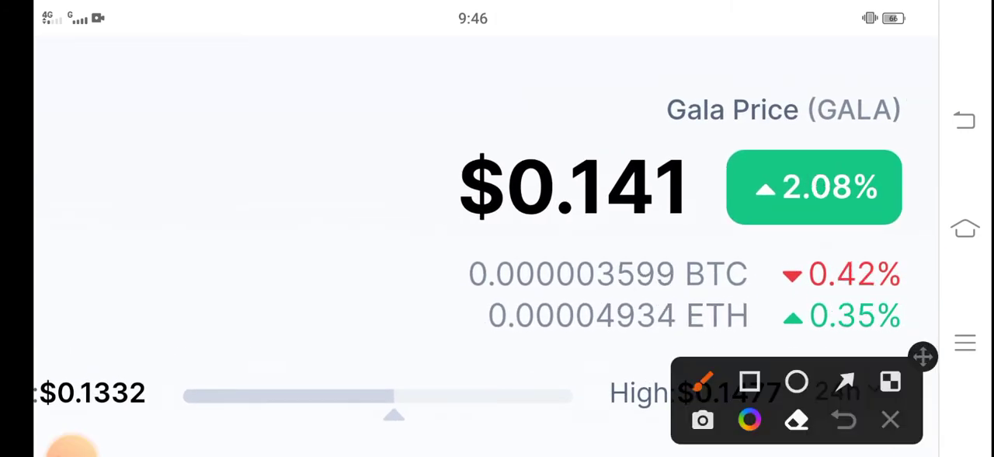
pyautogui.click(749, 382)
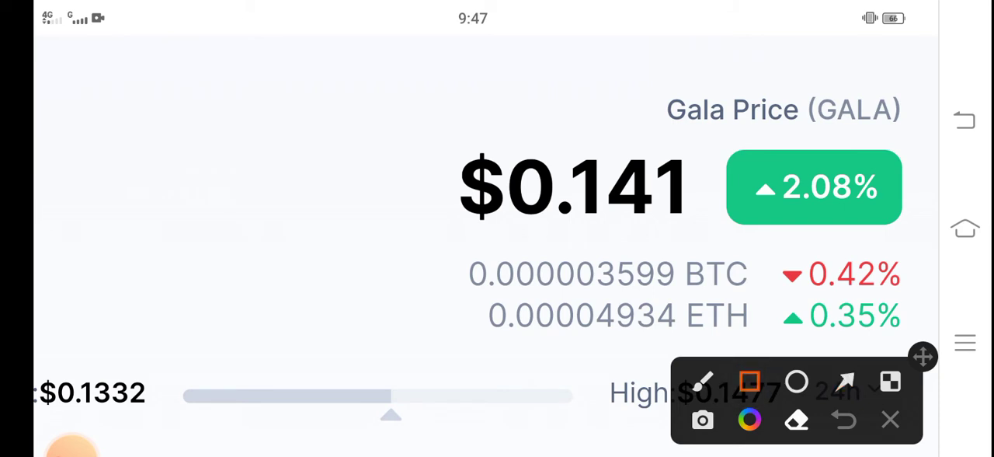
pyautogui.moveTo(722, 127); pyautogui.dragTo(929, 233)
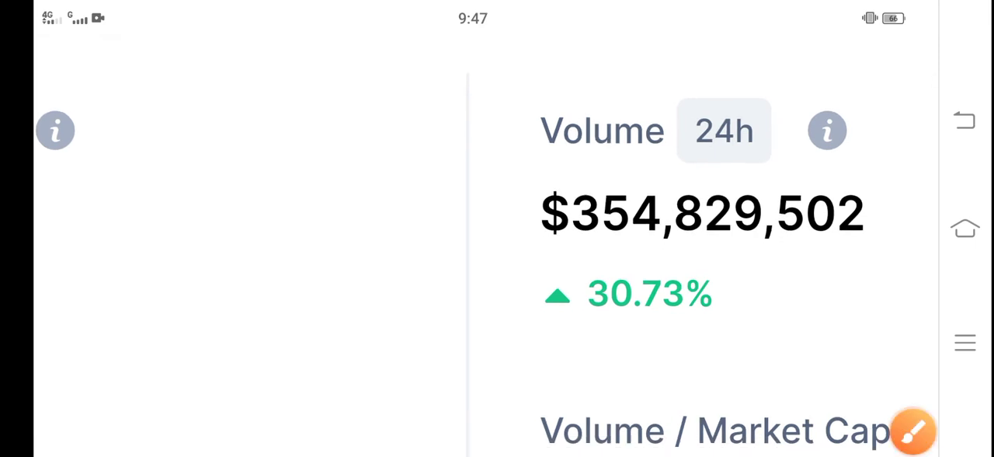
# Step: View Gala's $983,427,164 market cap and $4,973,569,620 fully diluted cap, then move up to the $0.1409 chart
pyautogui.click(913, 432)
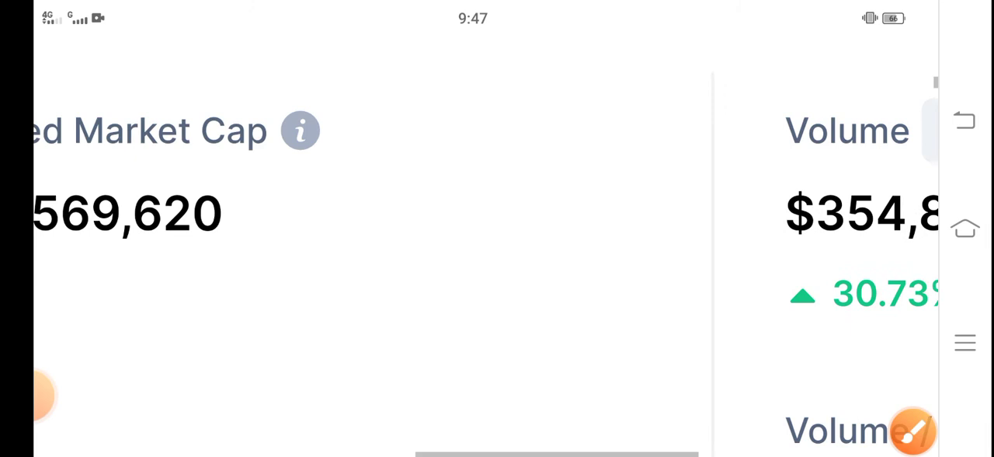
pyautogui.hscroll(-3)
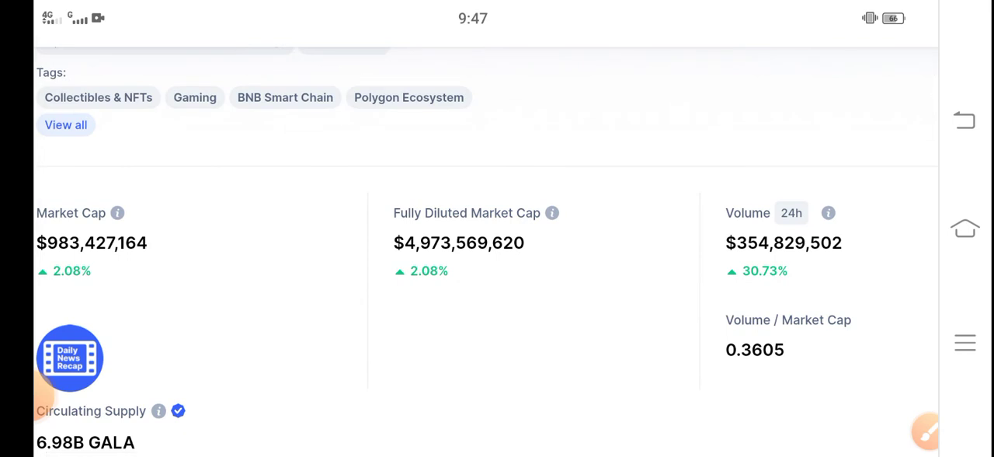
pyautogui.scroll(3)
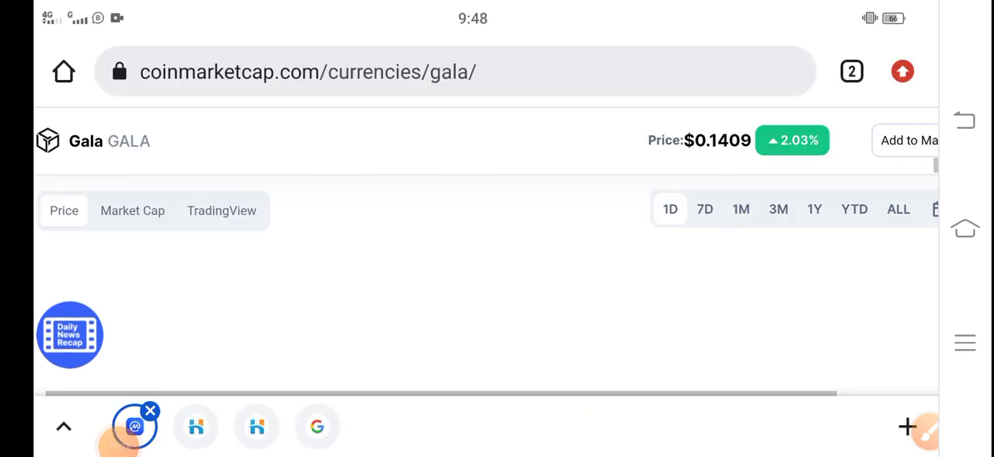
# Step: Scroll to the top showing Gala's name, rank, $0.1409 price (+2.03%) and $0.1332–$0.1477 range
pyautogui.scroll(-3)
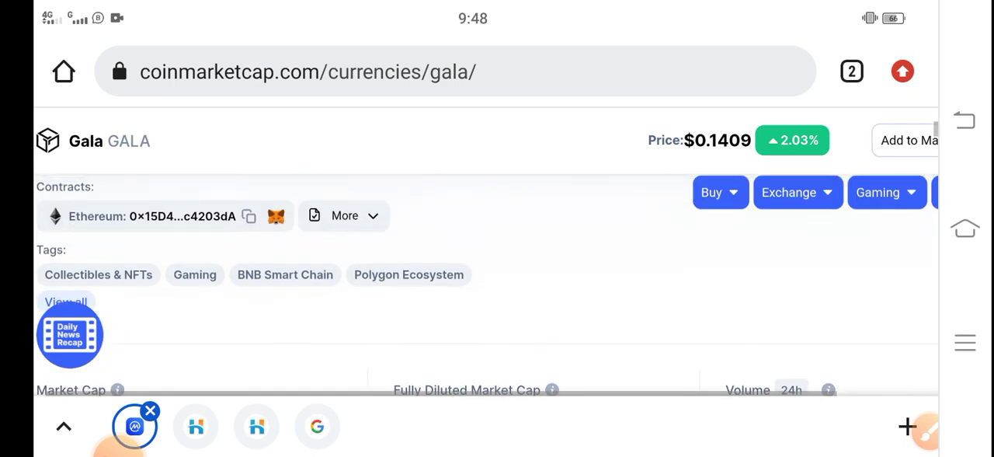
pyautogui.scroll(3)
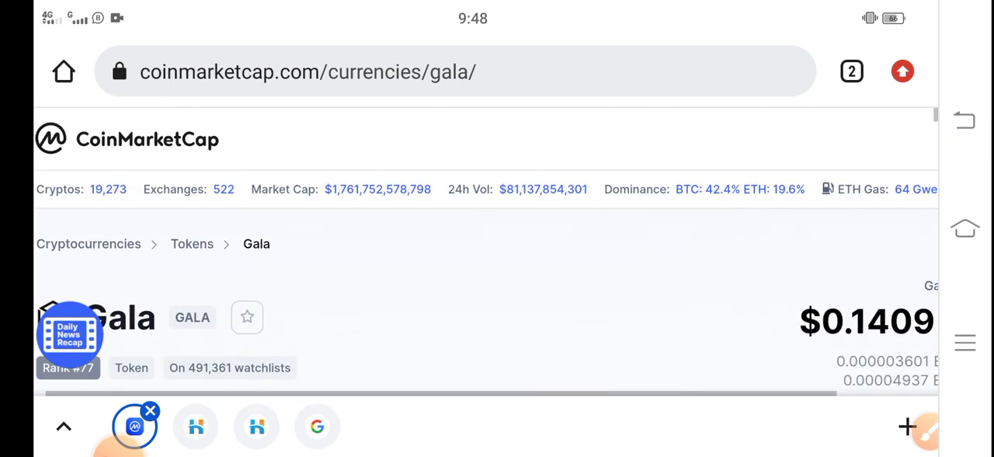
pyautogui.scroll(3)
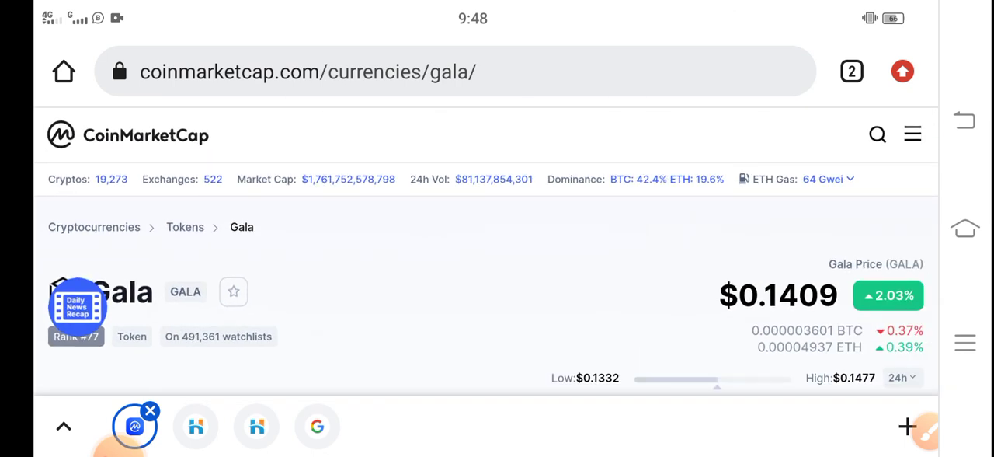